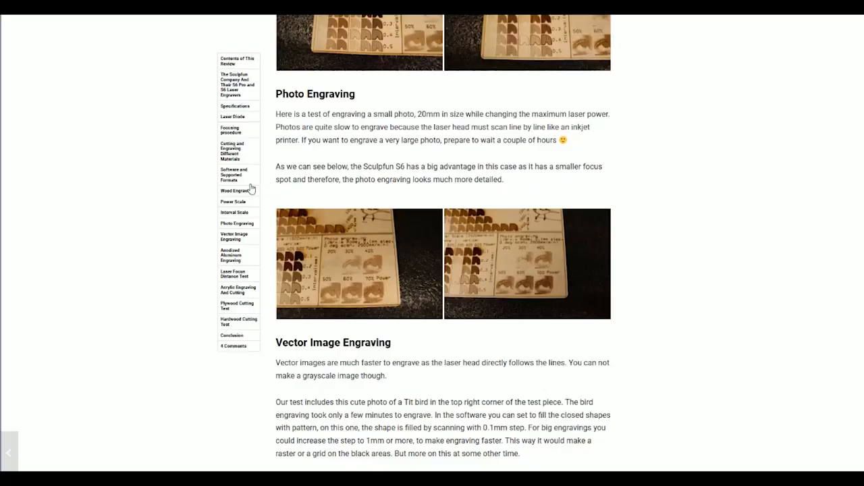
{"action": "scroll", "scroll_direction": "down", "scroll_amount": 3}
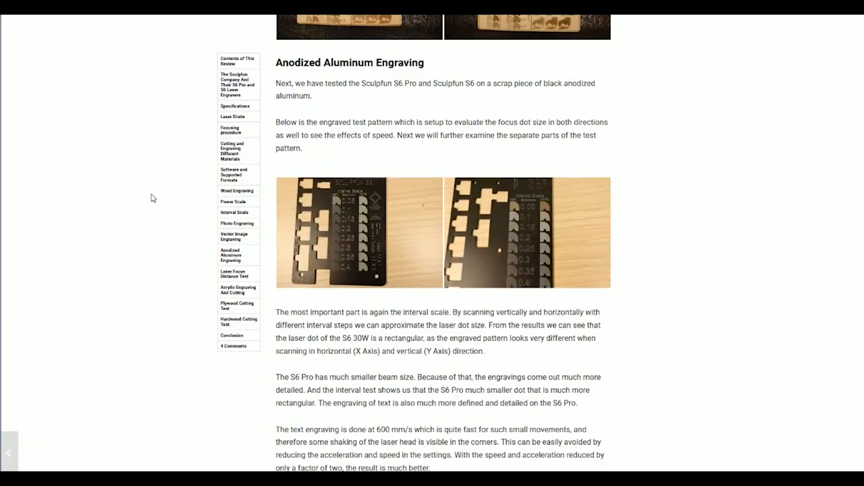